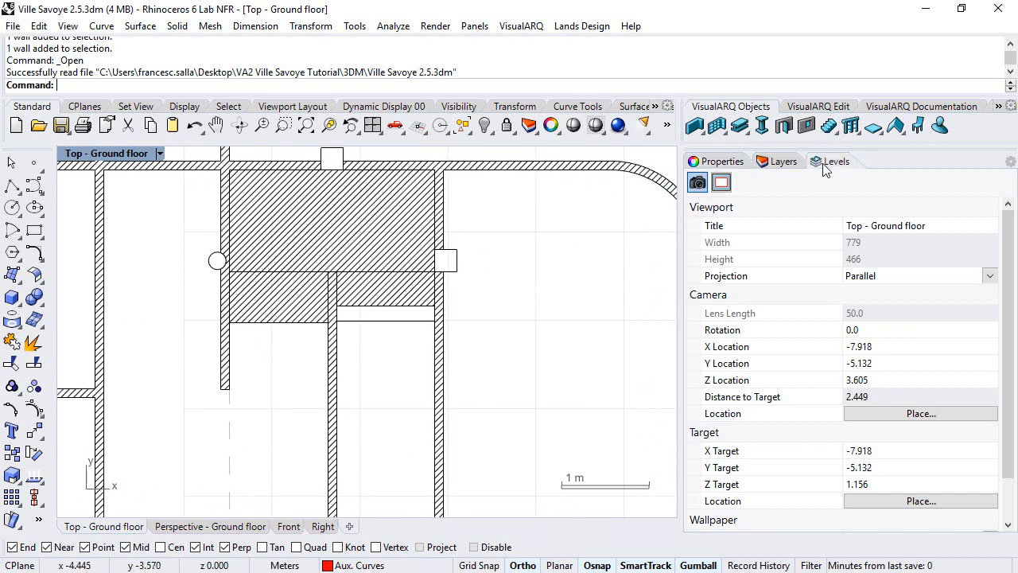
# Step: Show the Levels panel listing Terrace floor, First floor and Ground floor
pyautogui.click(836, 160)
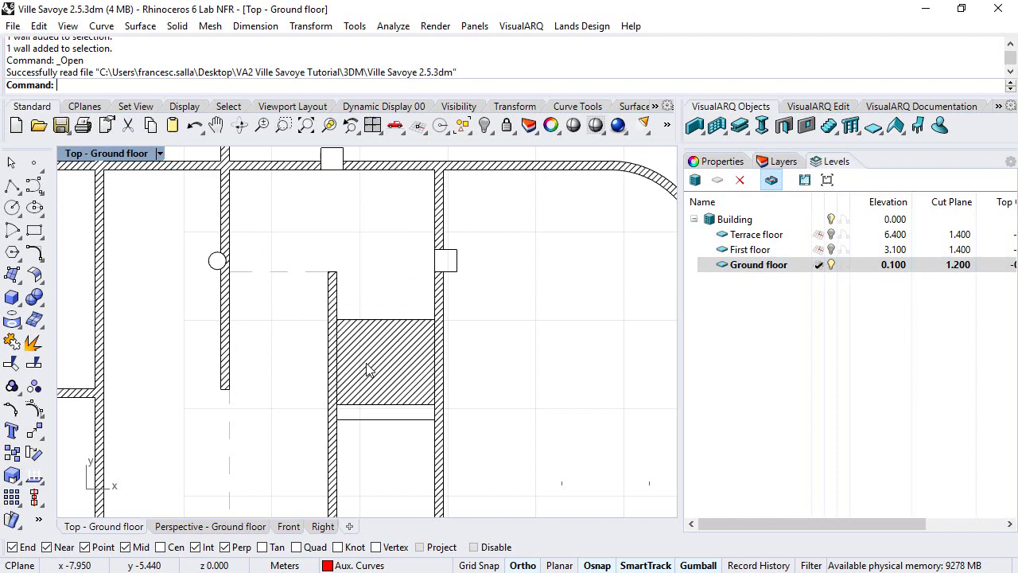
pyautogui.moveTo(380, 336)
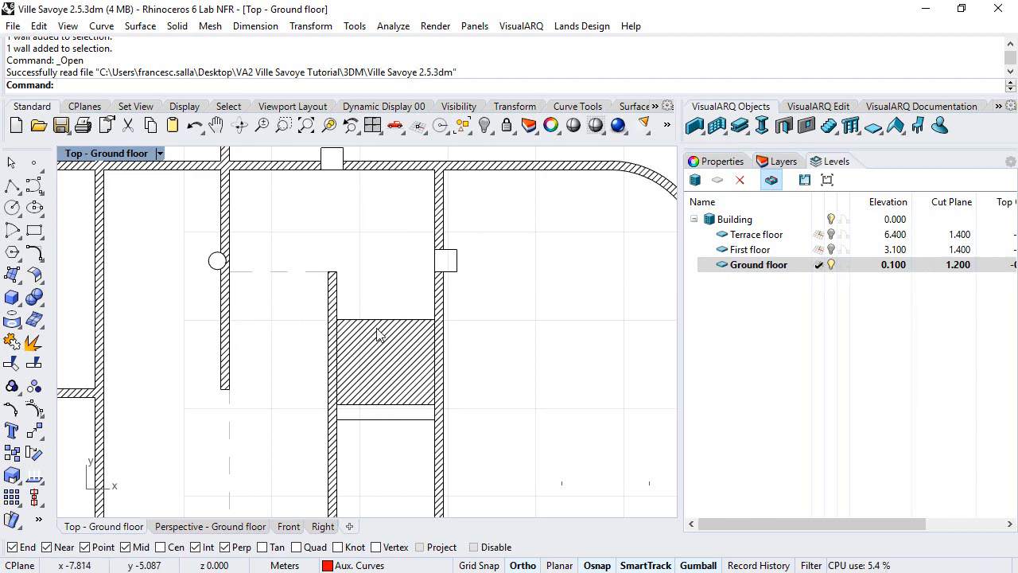
# Step: Start the VisualARQ Wall tool to draw walls under the sloped ramp
pyautogui.click(694, 125)
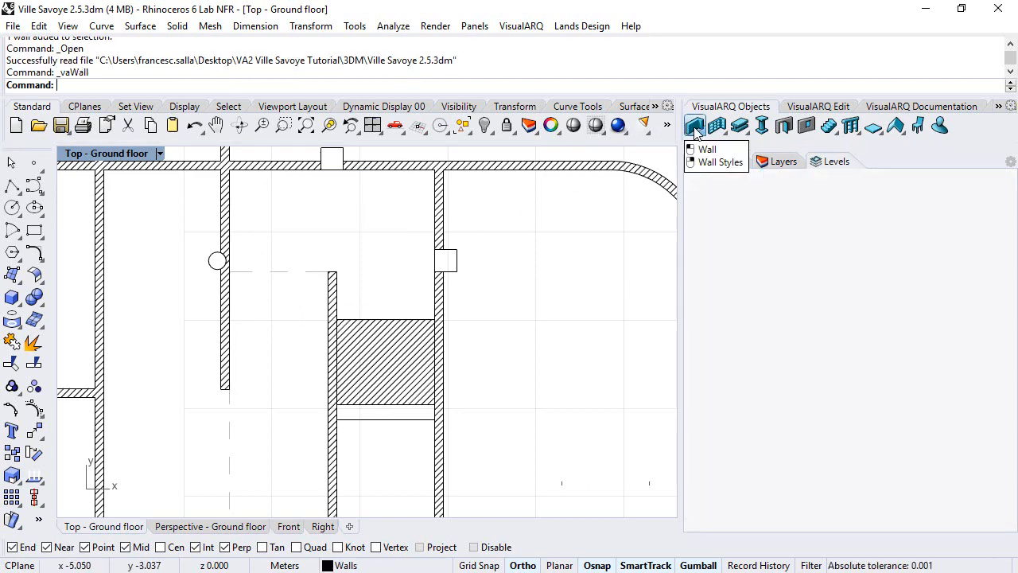
pyautogui.click(696, 124)
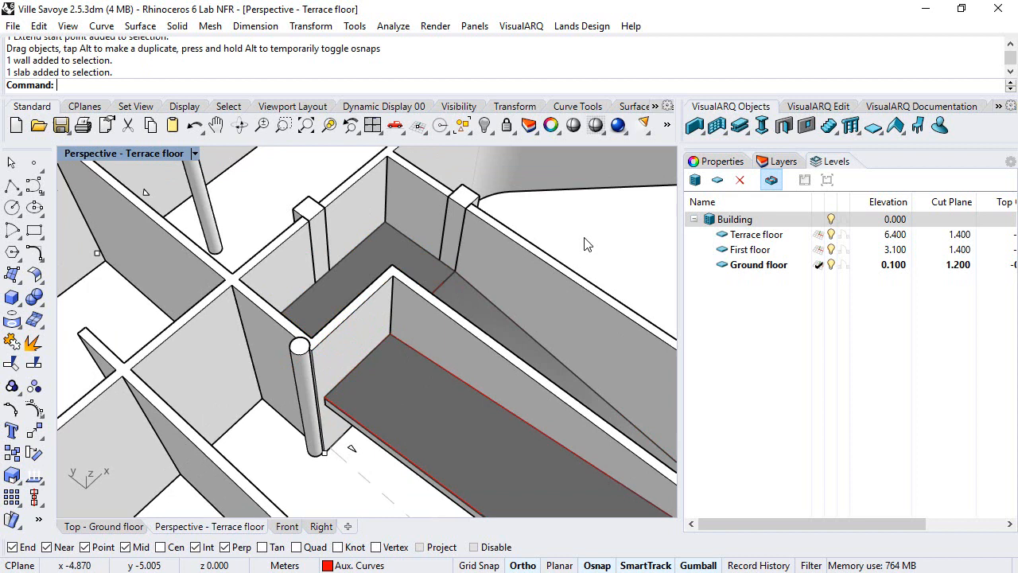
# Step: Extend the under-ramp wall up to the ramp slab as boundary
pyautogui.click(694, 124)
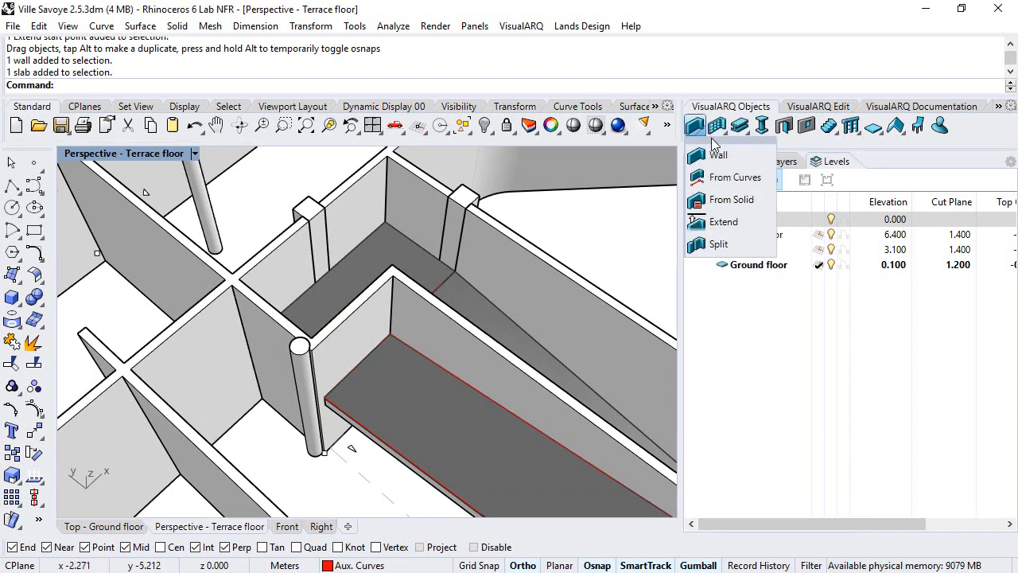
pyautogui.click(723, 221)
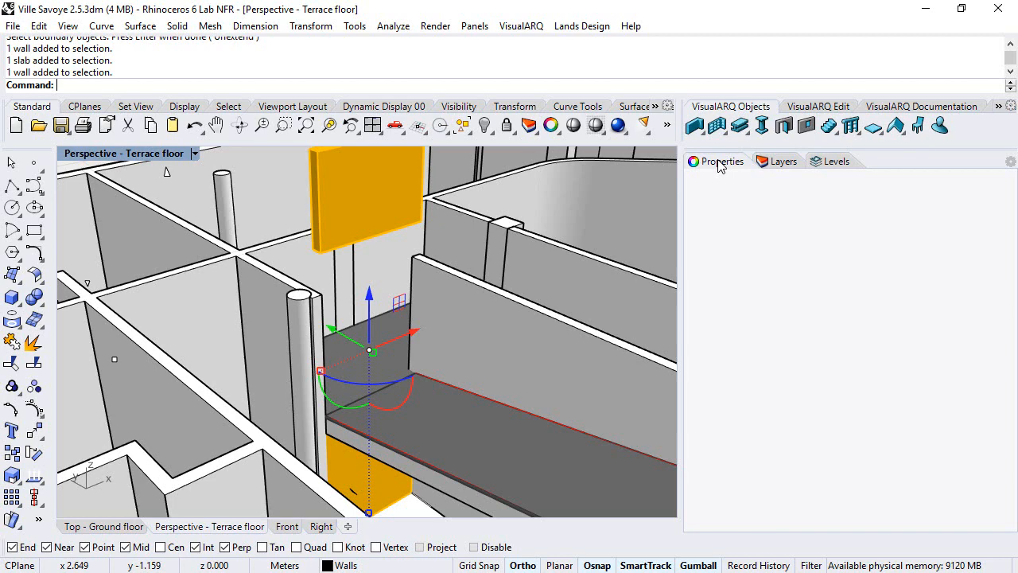
# Step: Change the wall Height from By Style (2.700) to 1.000
pyautogui.click(722, 161)
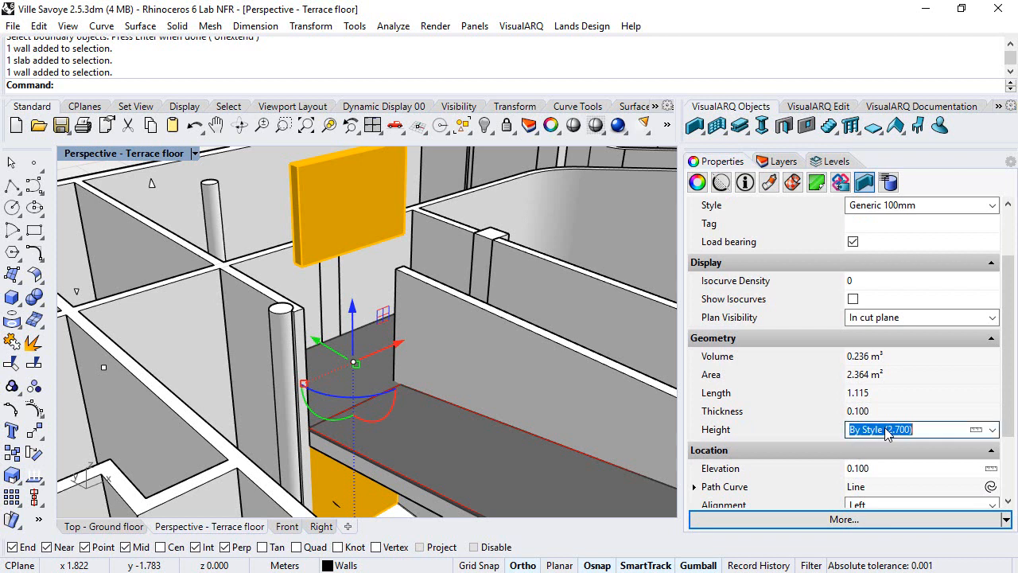
pyautogui.write('1.000')
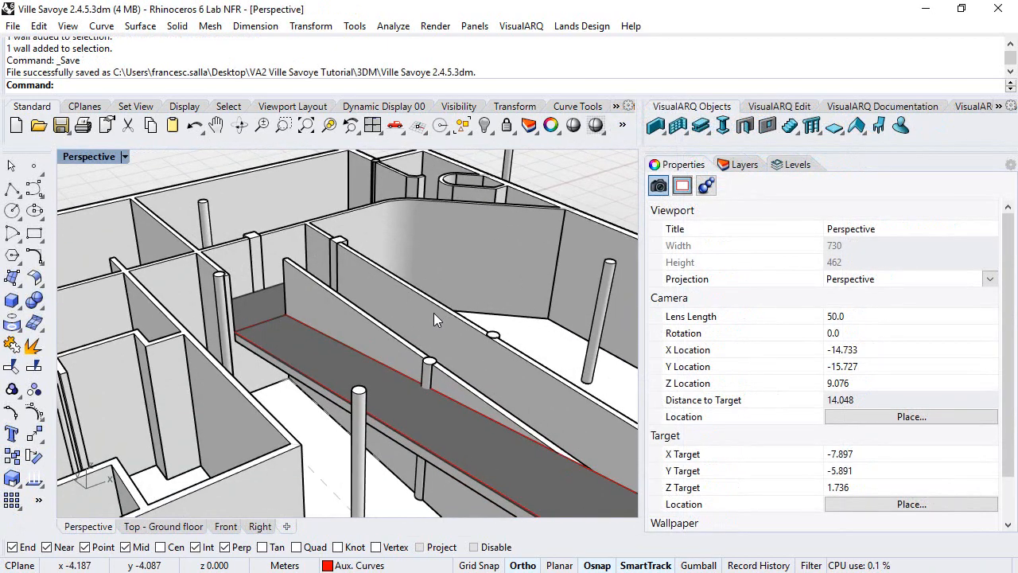
# Step: Move the start point of the wall beside the ramp using its control points, then view in Perspective
pyautogui.click(386, 343)
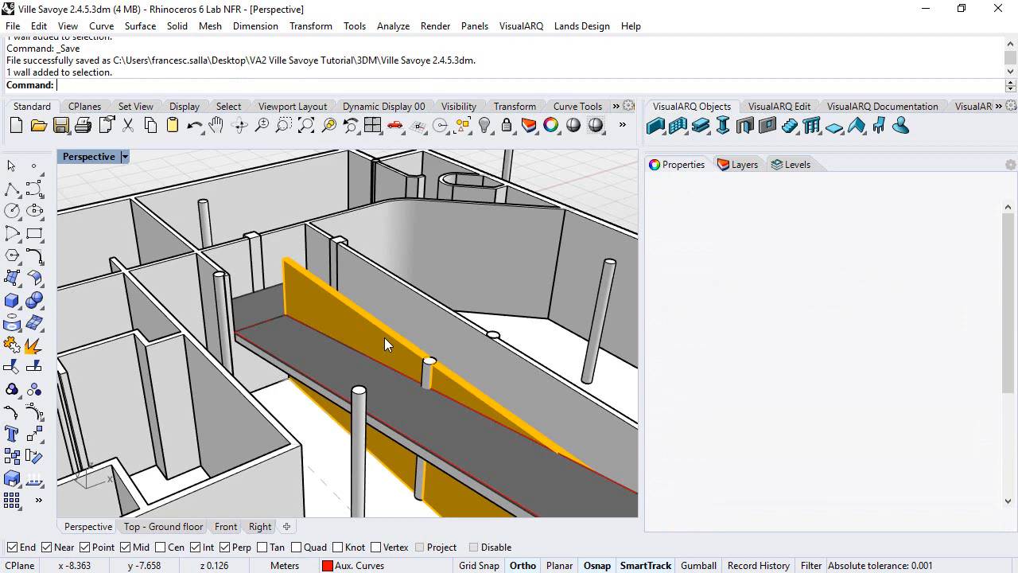
pyautogui.click(213, 317)
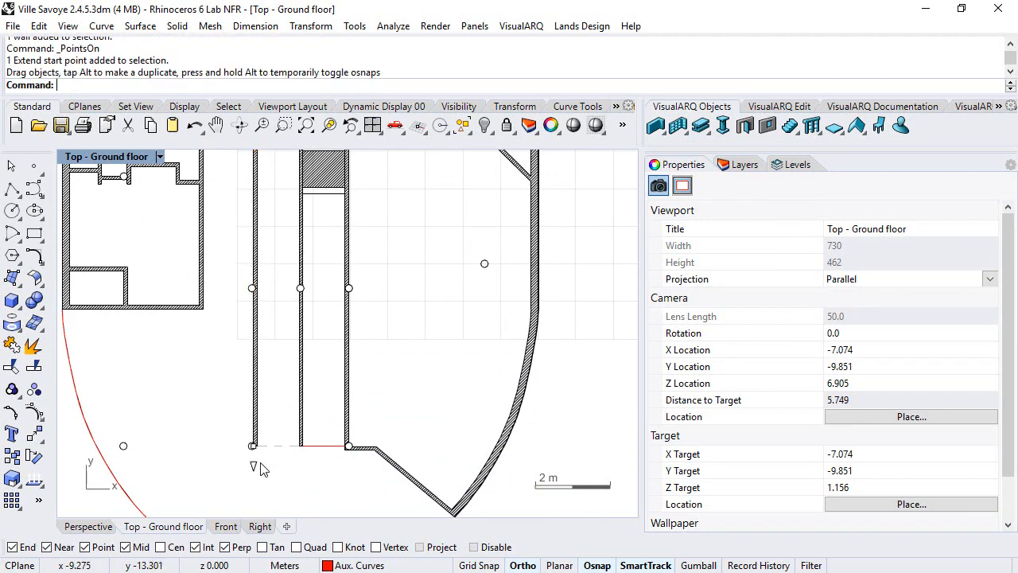
pyautogui.click(87, 526)
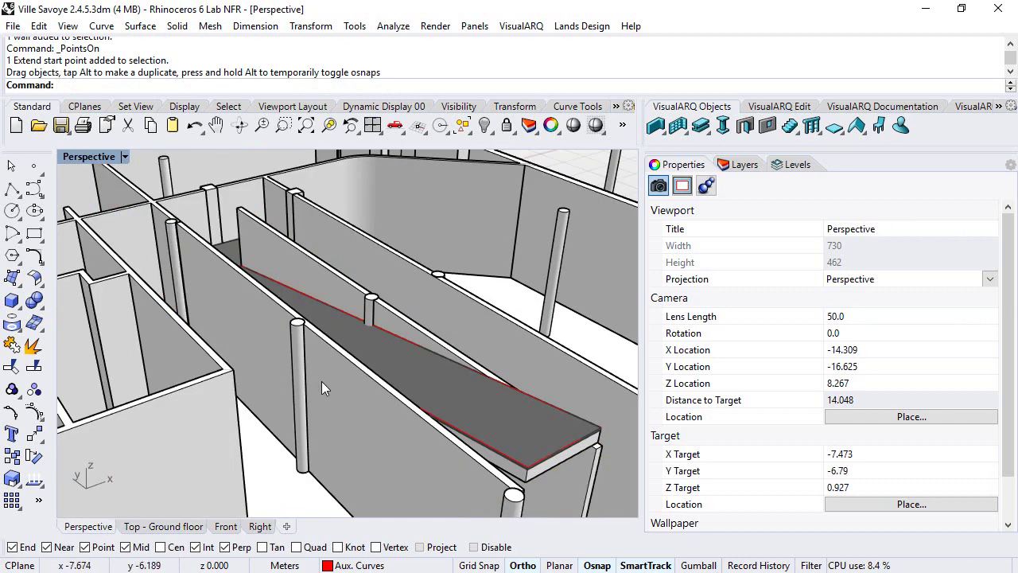
# Step: Isolate the ramp and walls and frame them Ghosted in the Right viewport
pyautogui.click(322, 389)
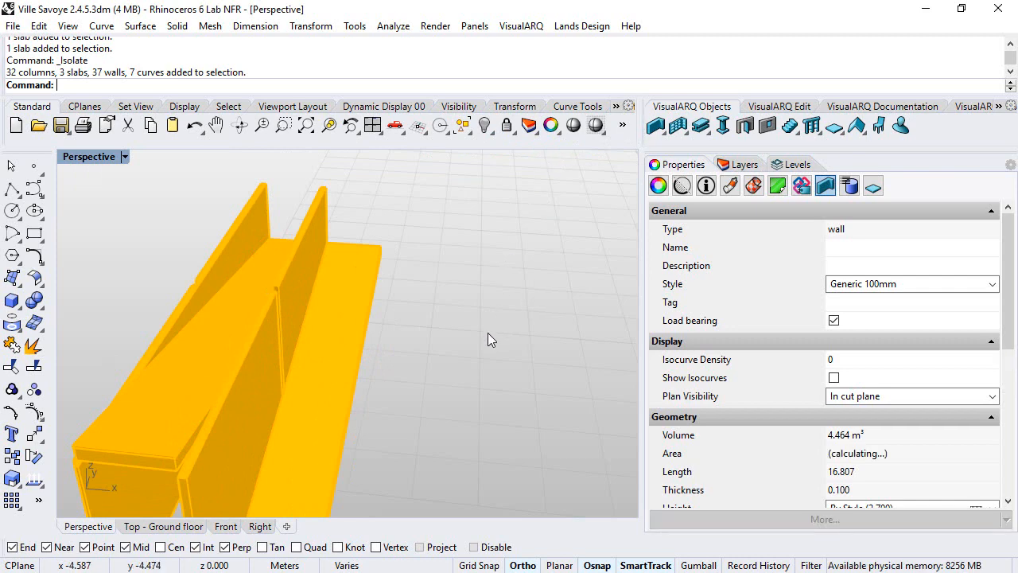
pyautogui.click(260, 526)
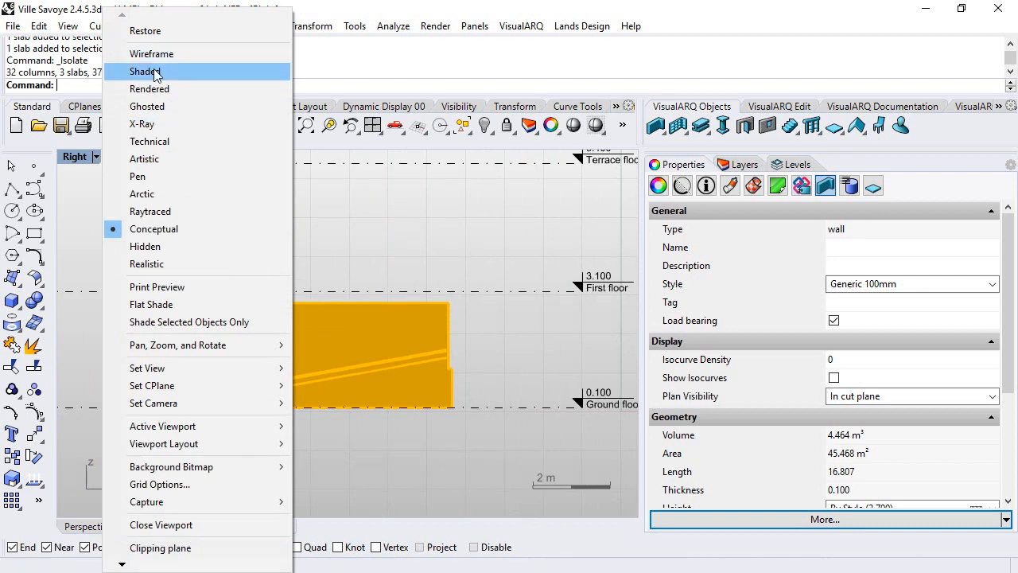
pyautogui.click(147, 106)
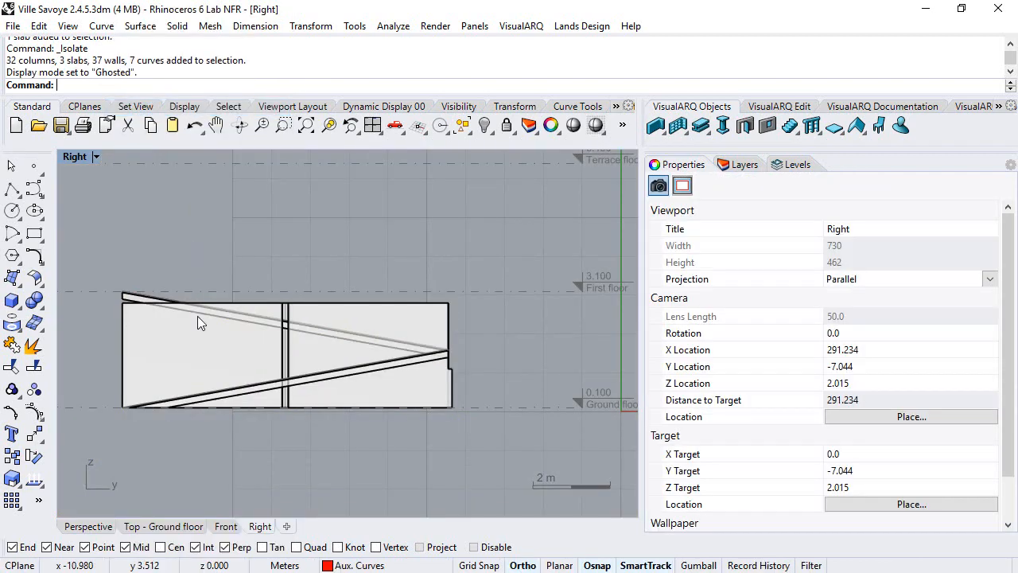
pyautogui.moveTo(199, 323); pyautogui.dragTo(206, 352)
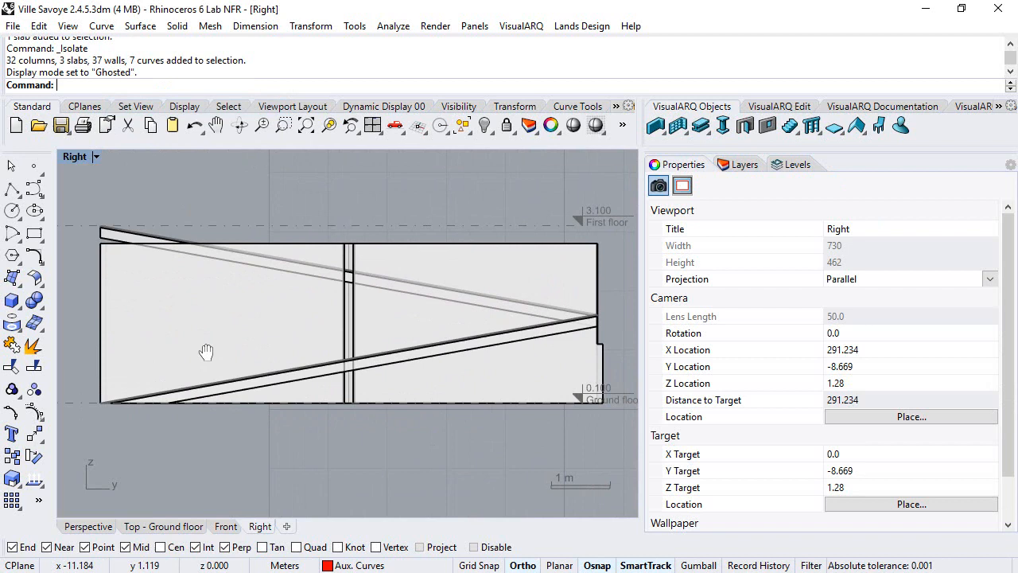
# Step: Draw a sloped polyline from the fence's left edge to the fence intersection
pyautogui.click(13, 191)
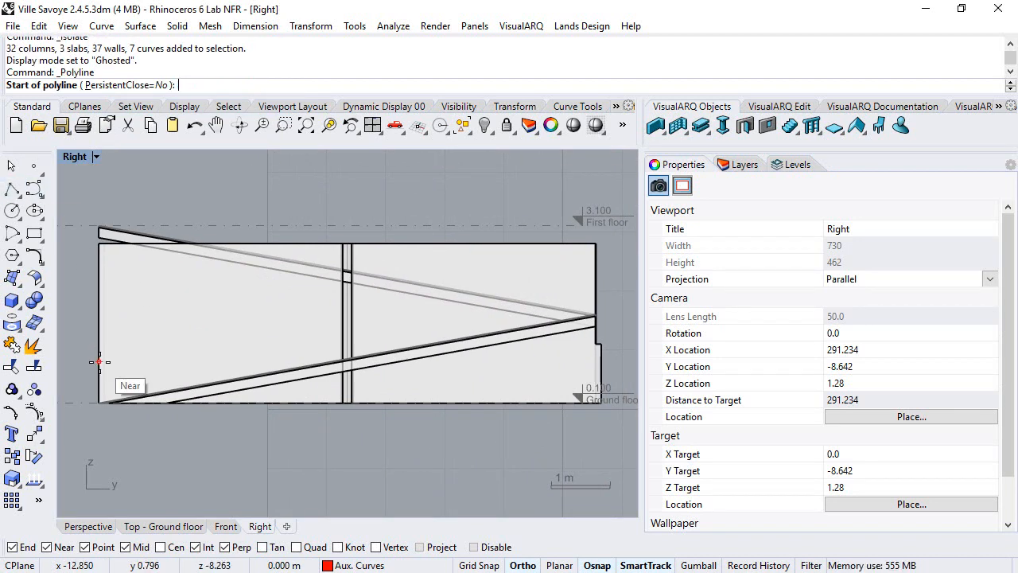
pyautogui.moveTo(104, 376)
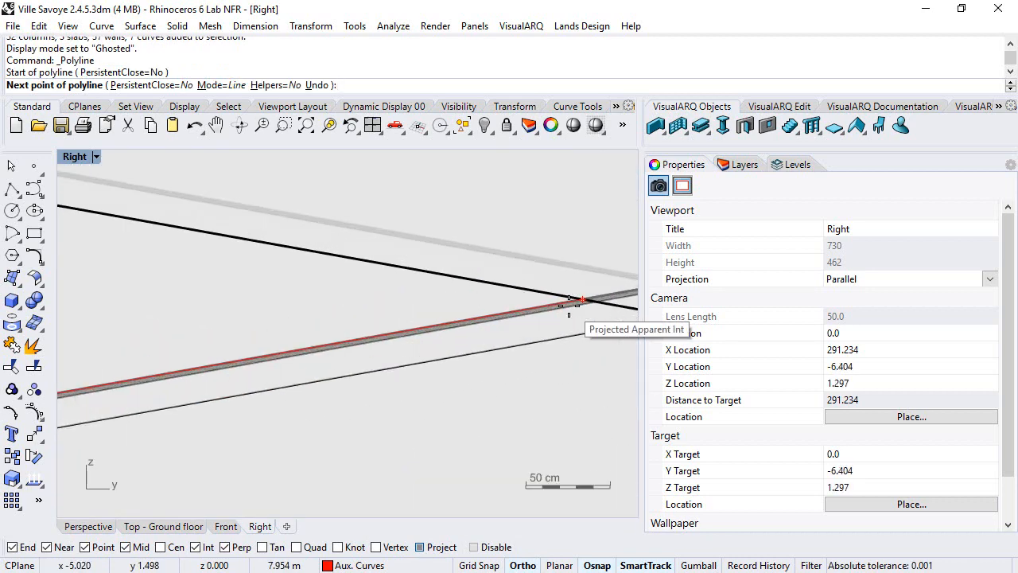
pyautogui.click(580, 298)
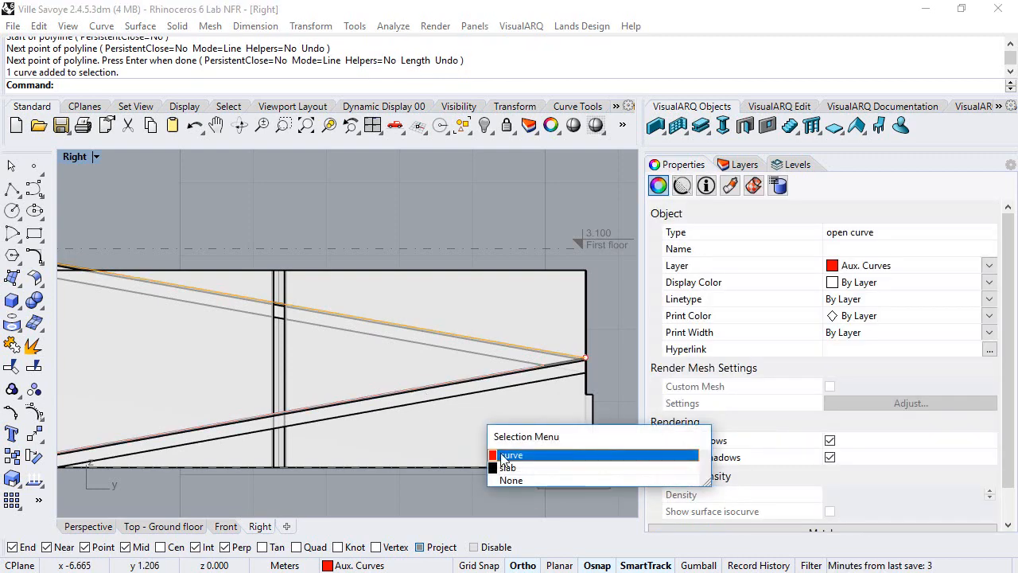
# Step: Shift both sloped guide lines upward by 0.8 above the ramp edges
pyautogui.click(513, 455)
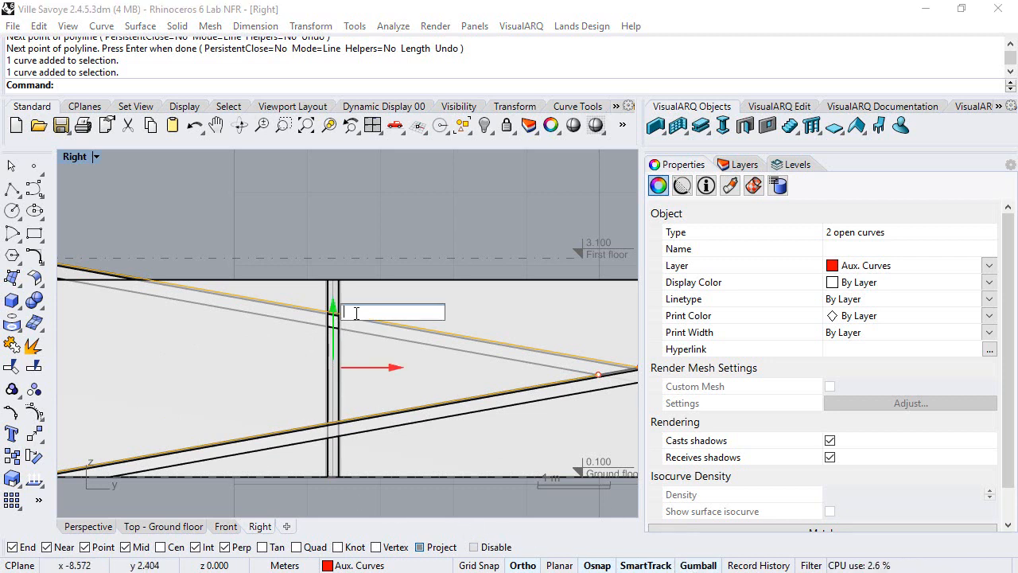
pyautogui.write('0.8')
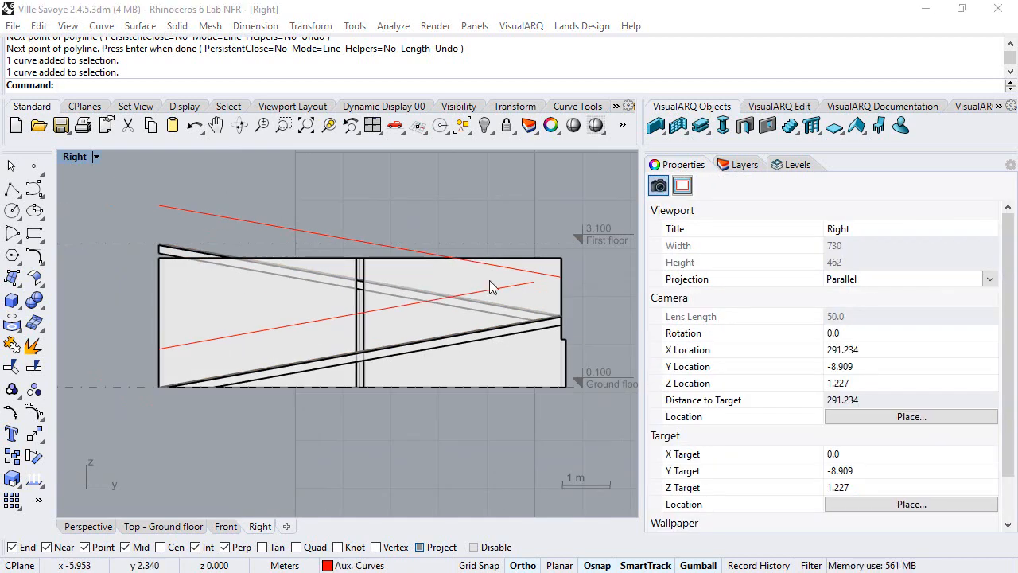
pyautogui.moveTo(283, 299)
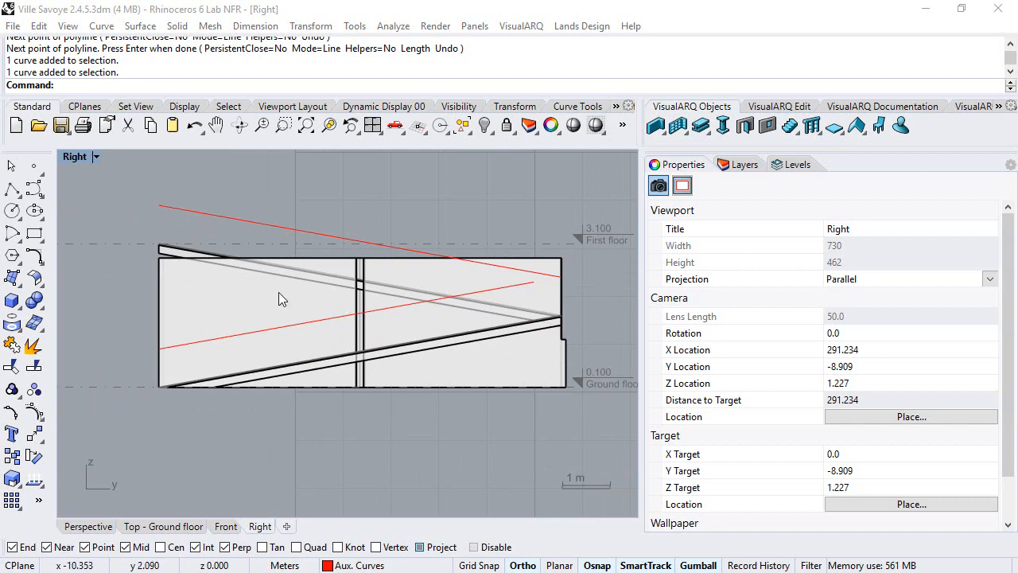
# Step: Draw a closing polyline from below the wall's lower corner to the red line's end
pyautogui.click(13, 189)
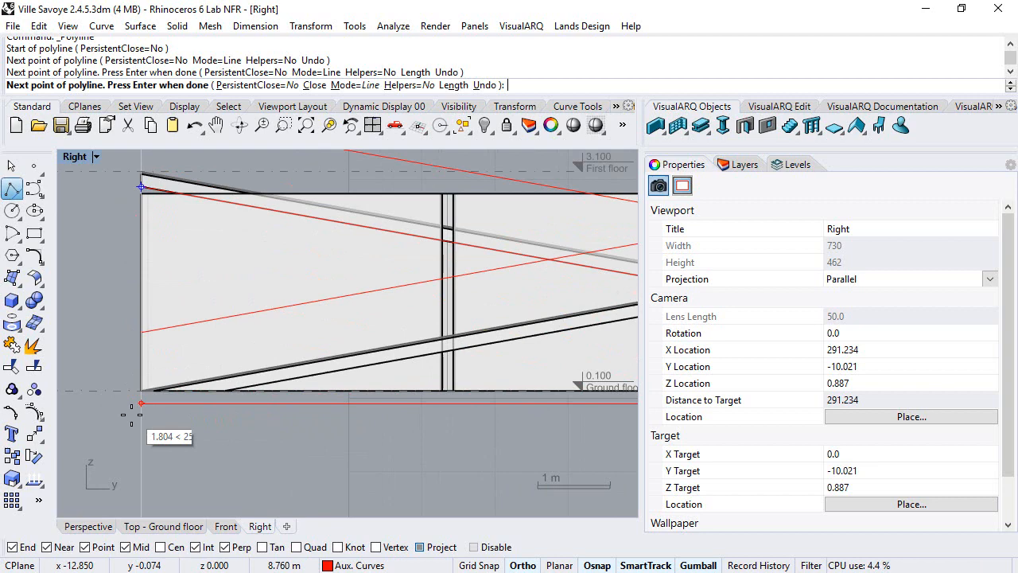
pyautogui.click(142, 189)
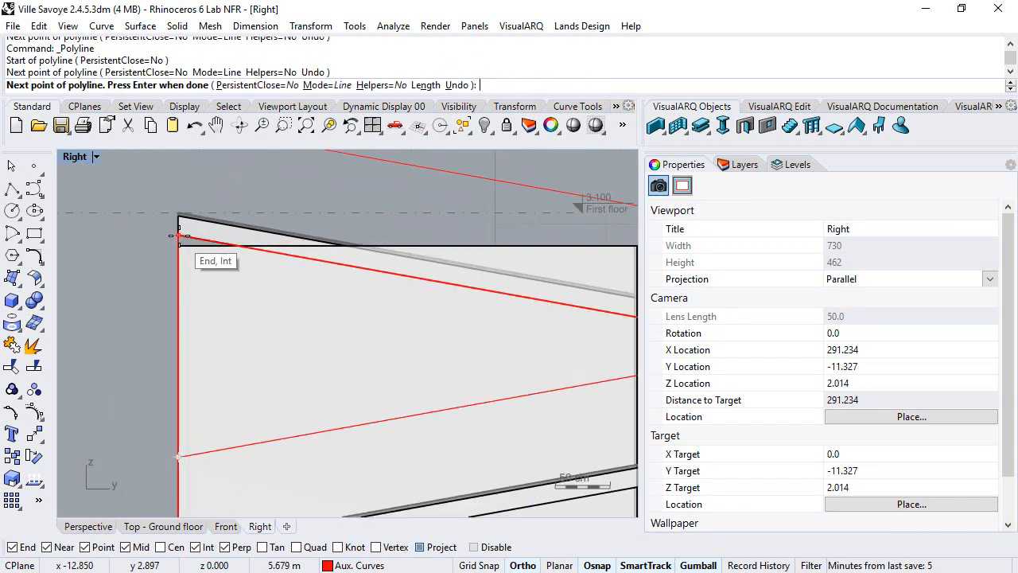
pyautogui.click(177, 235)
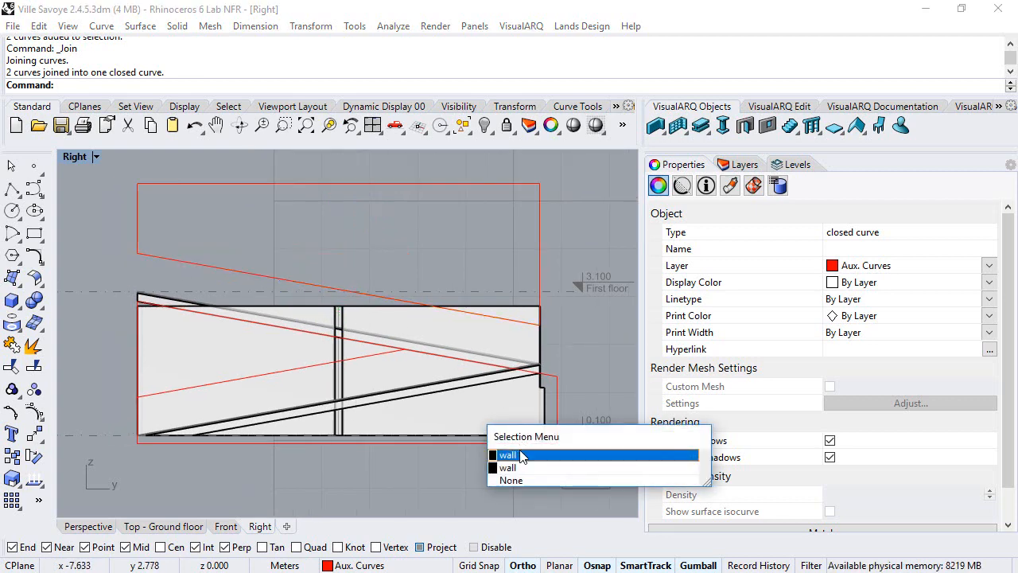
# Step: Select the fence wall and switch back to the 3D Perspective view
pyautogui.click(509, 455)
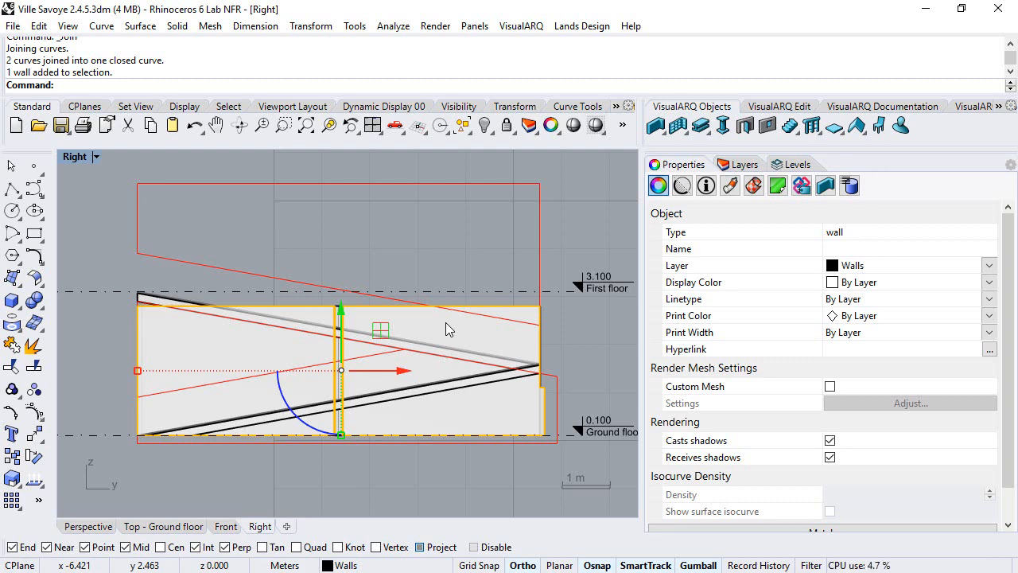
pyautogui.click(90, 527)
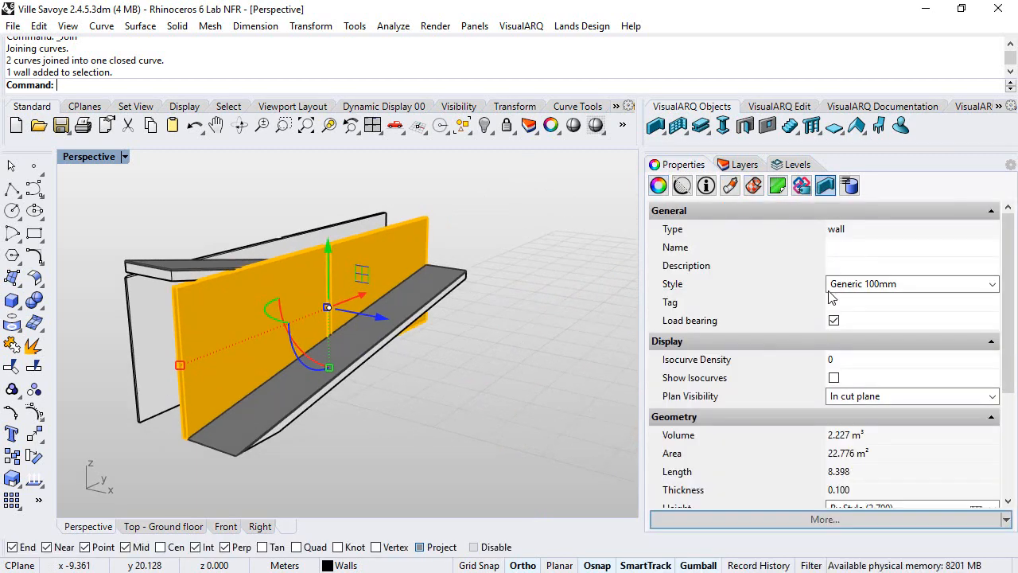
pyautogui.scroll(-3)
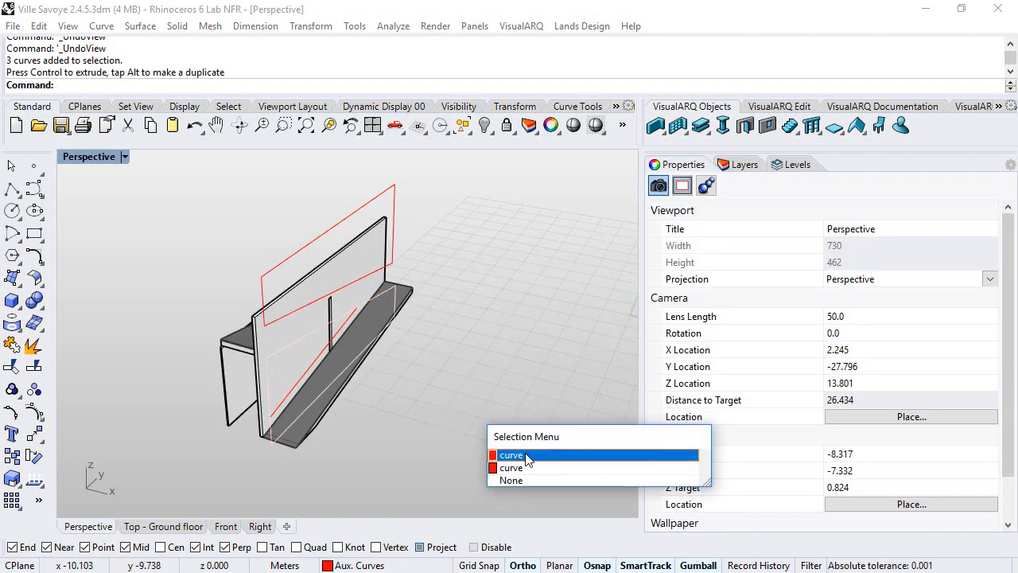
# Step: Pick the overlapping red closed outlines and bring up the Solid toolbar flyout
pyautogui.click(510, 454)
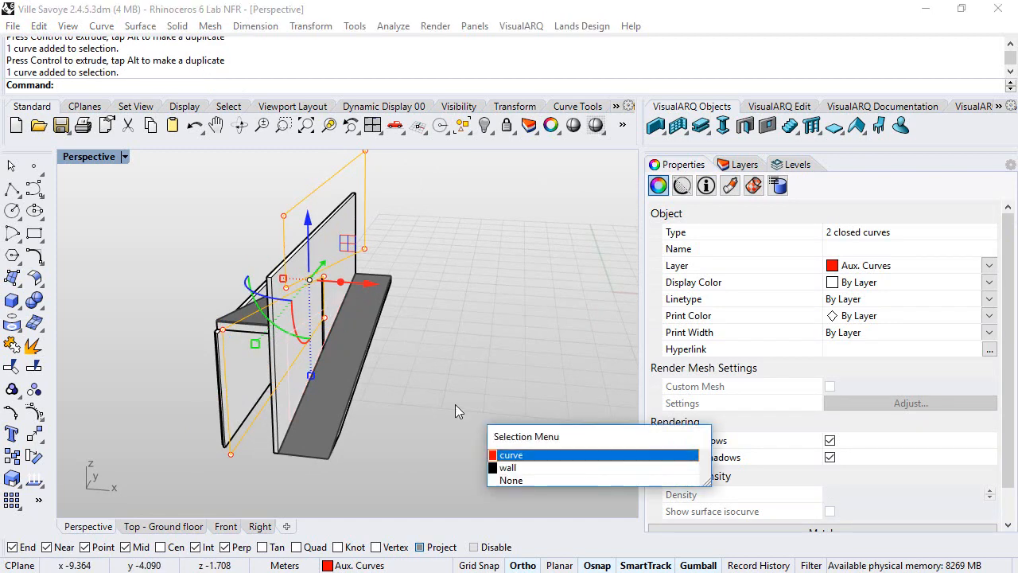
pyautogui.click(511, 454)
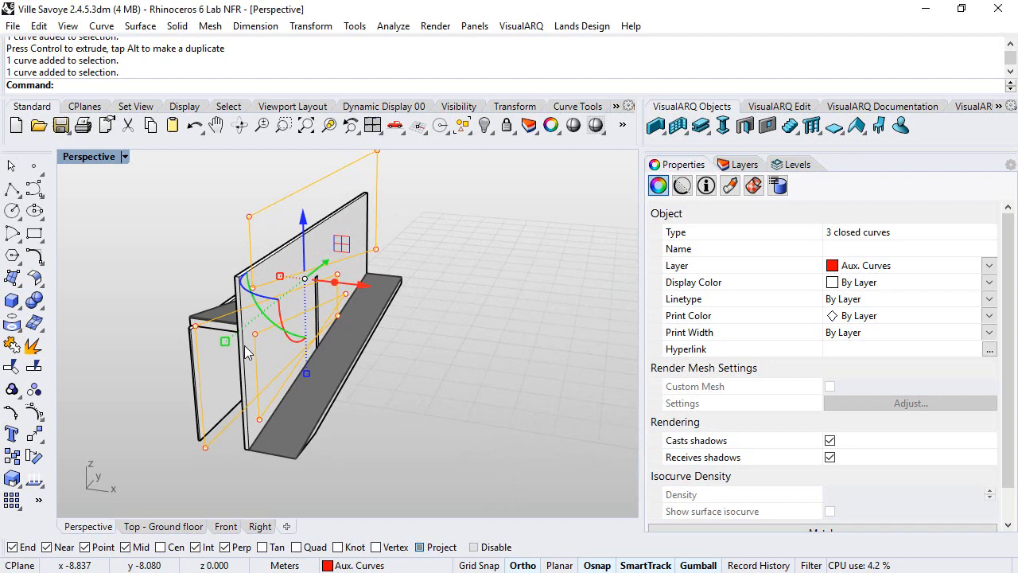
pyautogui.click(12, 322)
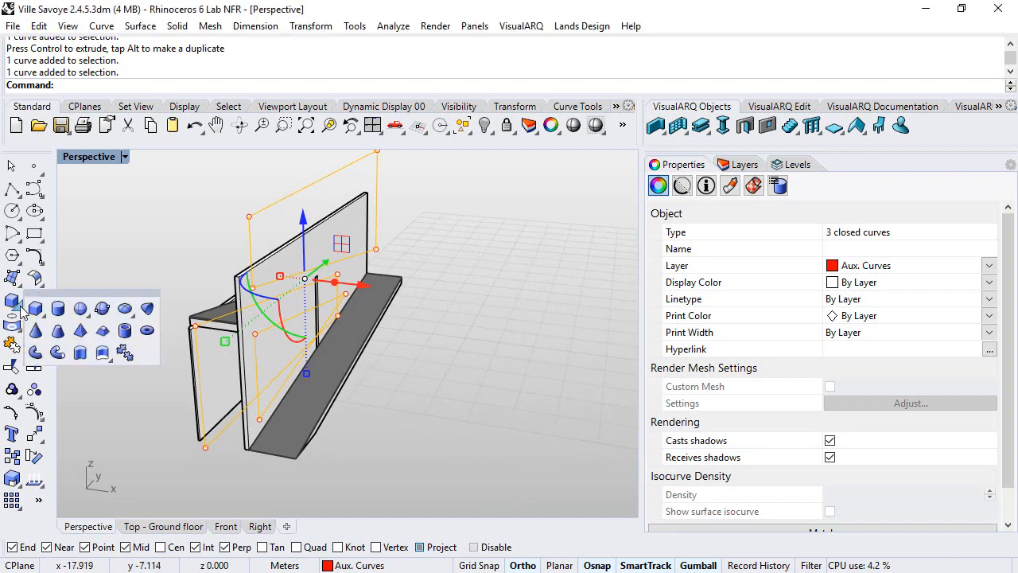
pyautogui.moveTo(79, 351)
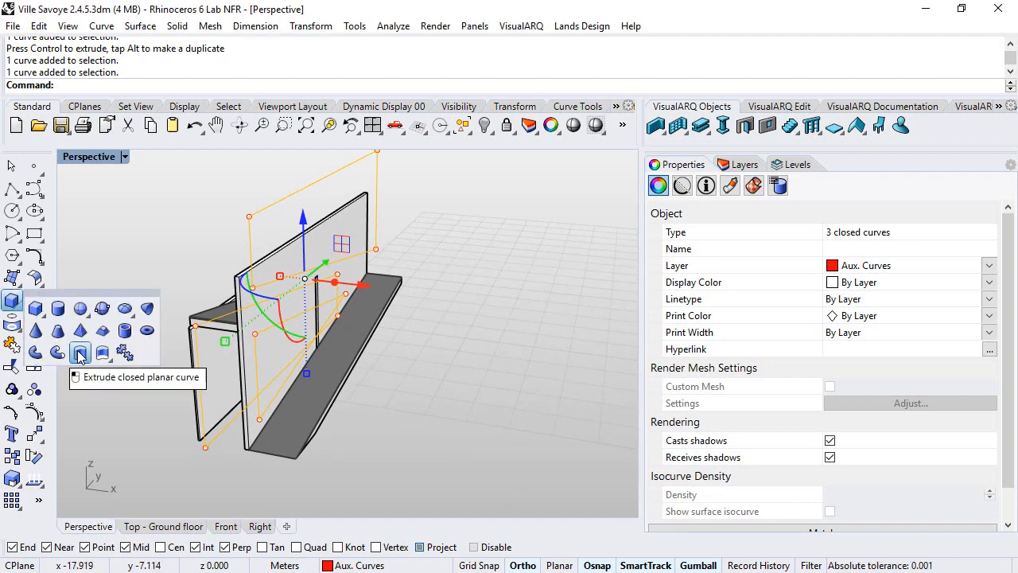
# Step: Extrude the selected red outlines as closed planar curves into solid panels
pyautogui.click(78, 351)
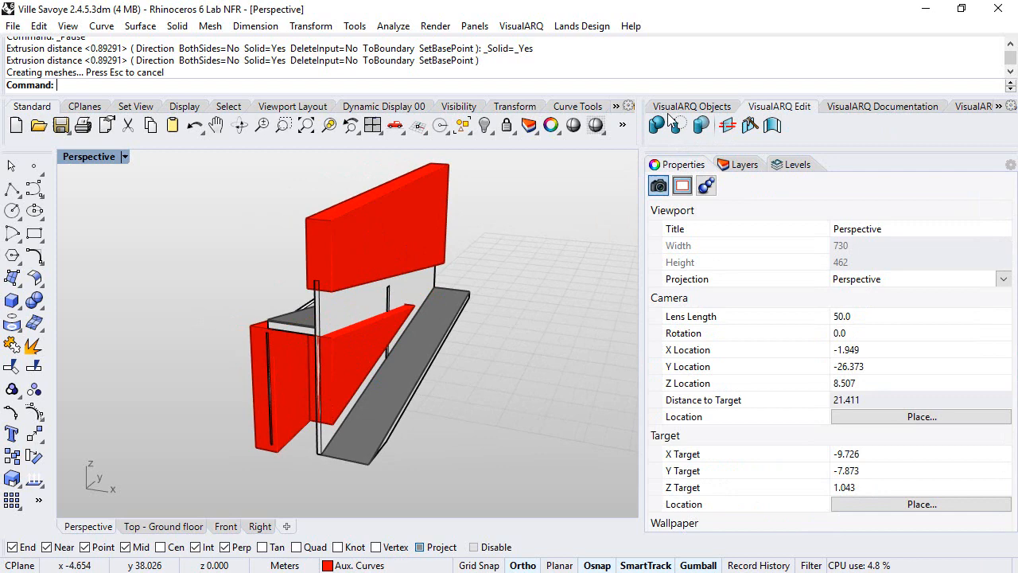
pyautogui.moveTo(677, 125)
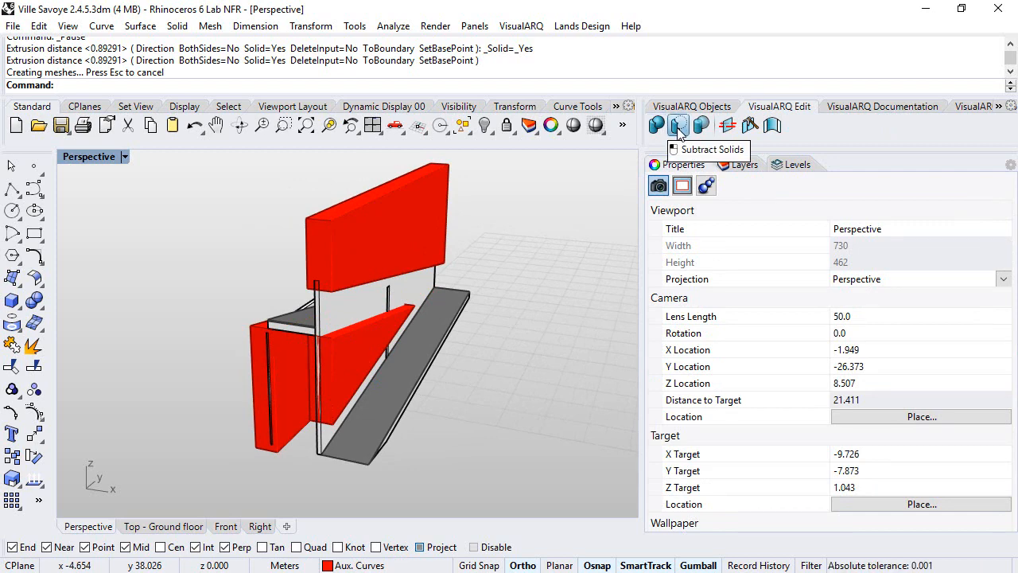
# Step: Subtract the red extruded blocks from the fence wall with VisualARQ Subtract Solids
pyautogui.click(677, 125)
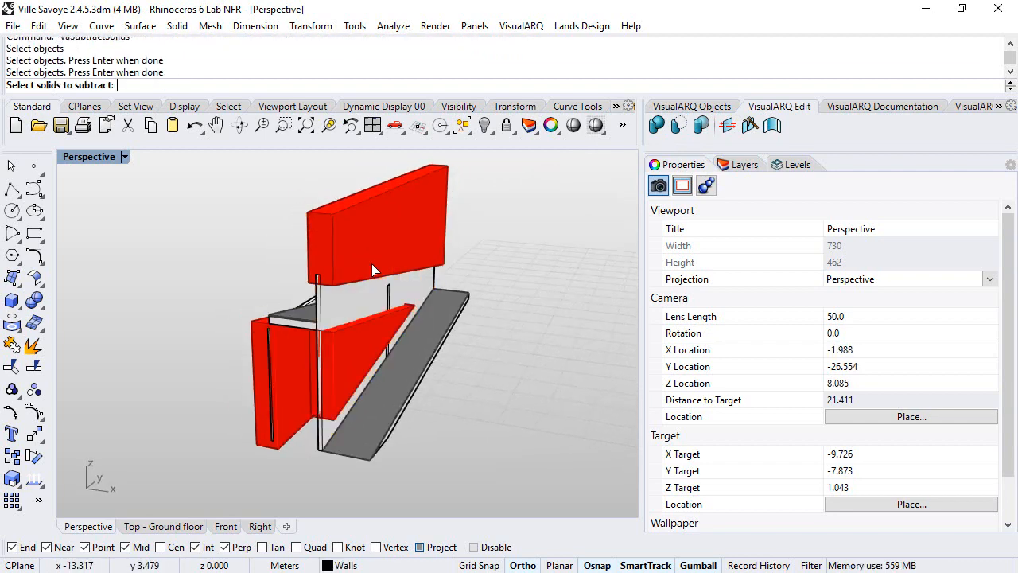
pyautogui.click(270, 398)
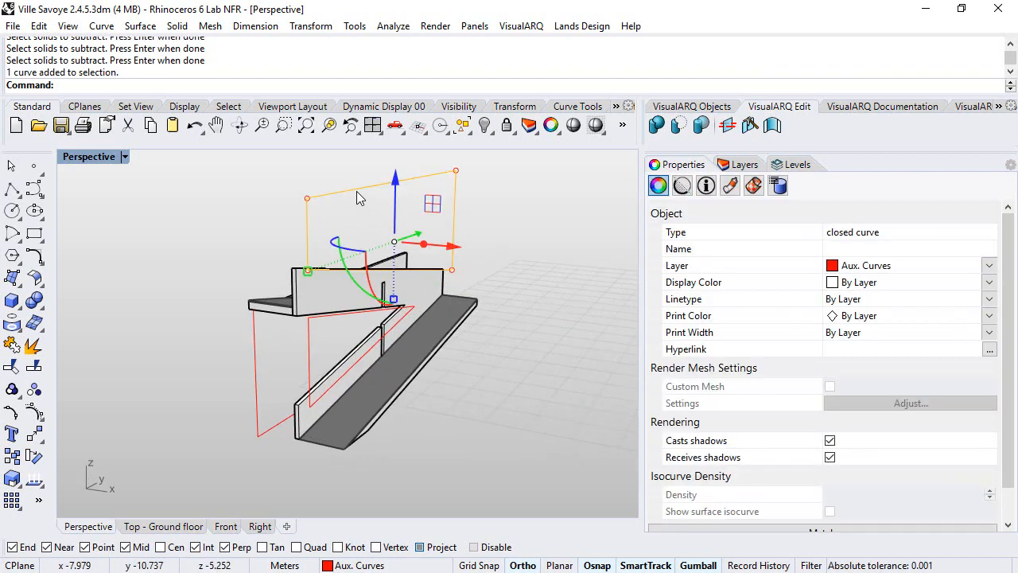
# Step: Delete the leftover red outline curves and reorient the view around the ramp
pyautogui.press('Delete')
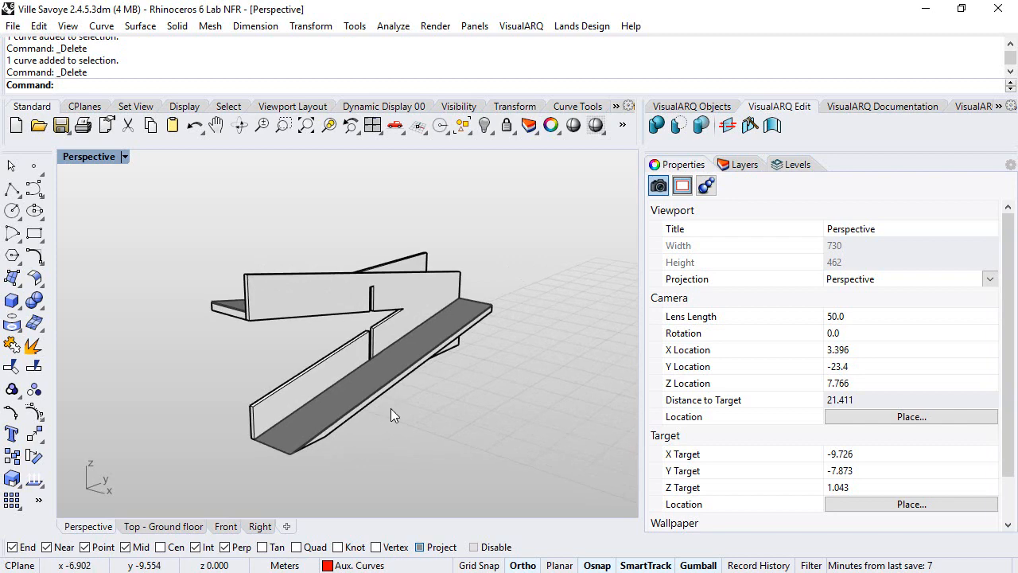
pyautogui.moveTo(390, 414); pyautogui.dragTo(139, 339)
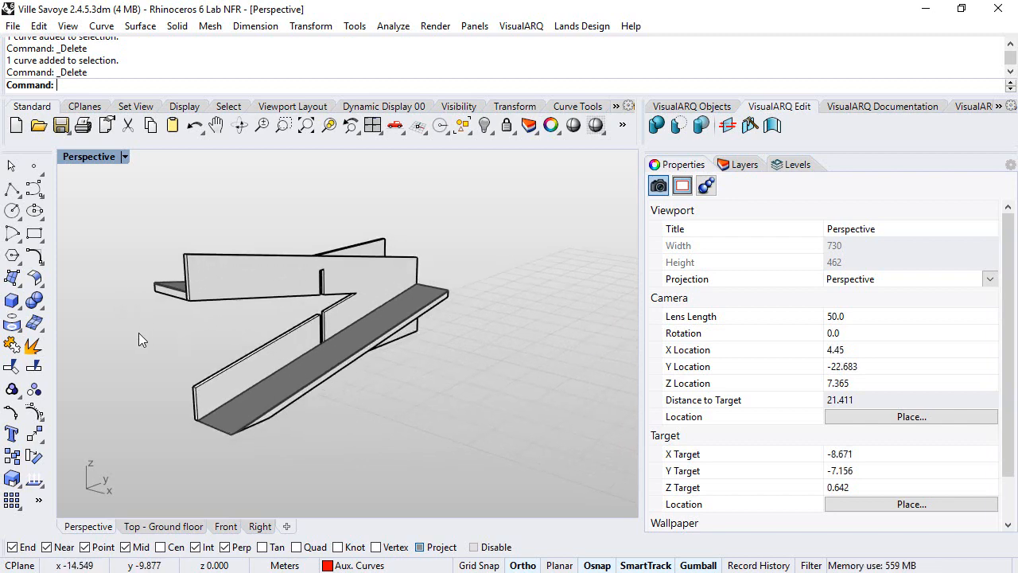
pyautogui.moveTo(139, 338); pyautogui.dragTo(254, 289)
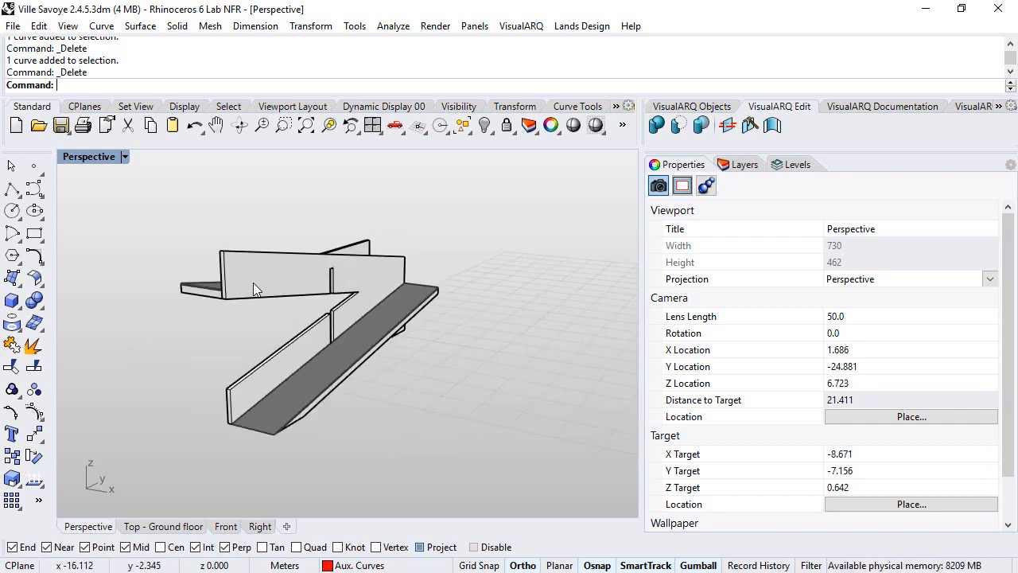
# Step: Show the sloped fence wall's control points and pick its upper point
pyautogui.click(271, 278)
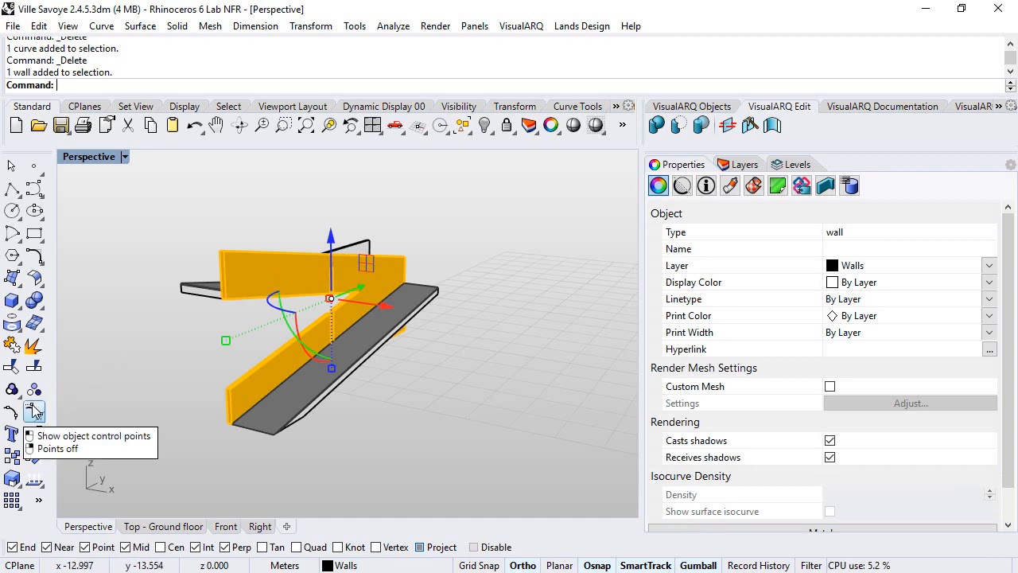
pyautogui.click(36, 409)
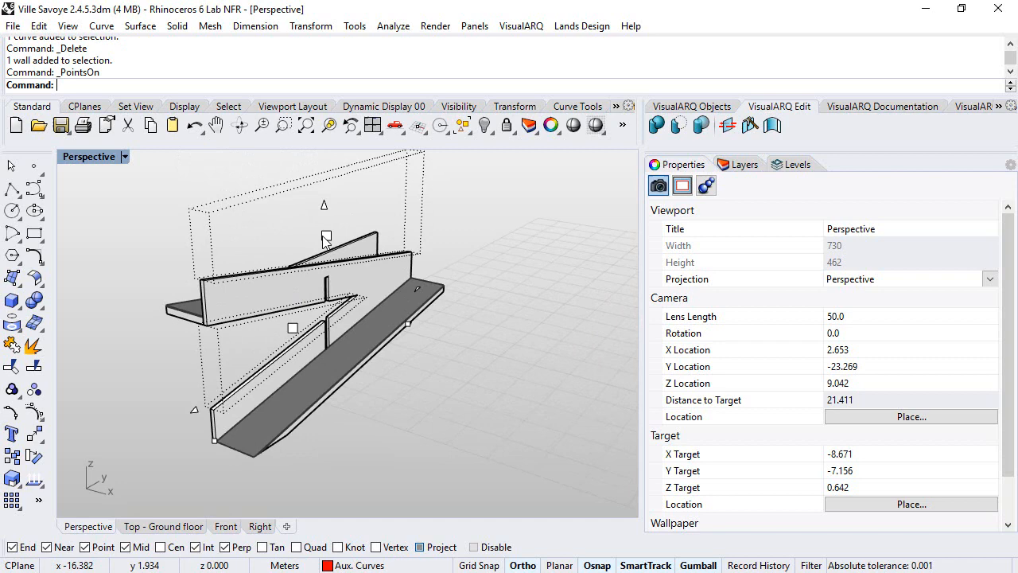
pyautogui.click(327, 233)
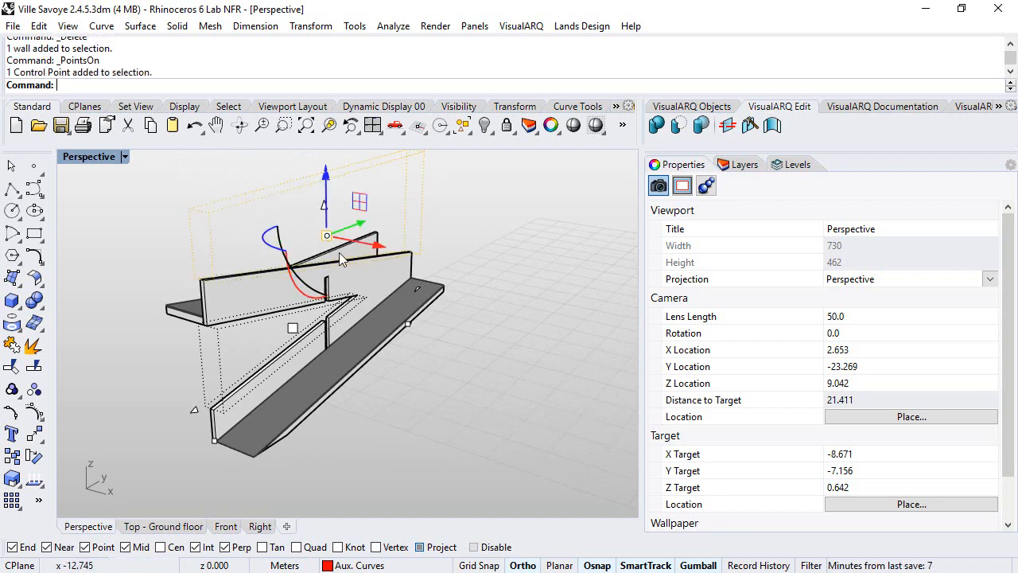